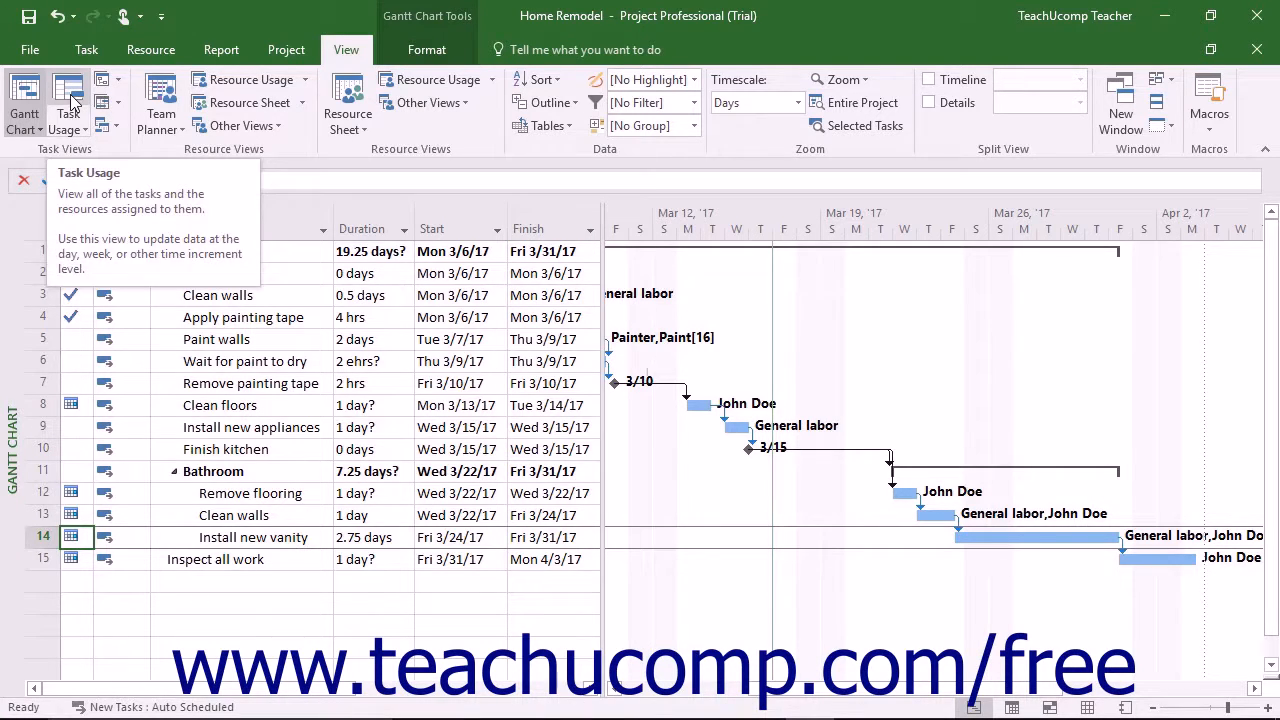
Step: Show Task Usage view and select John Doe's assignment row under Install new vanity
{"action": "left_click", "coordinate": [68, 103]}
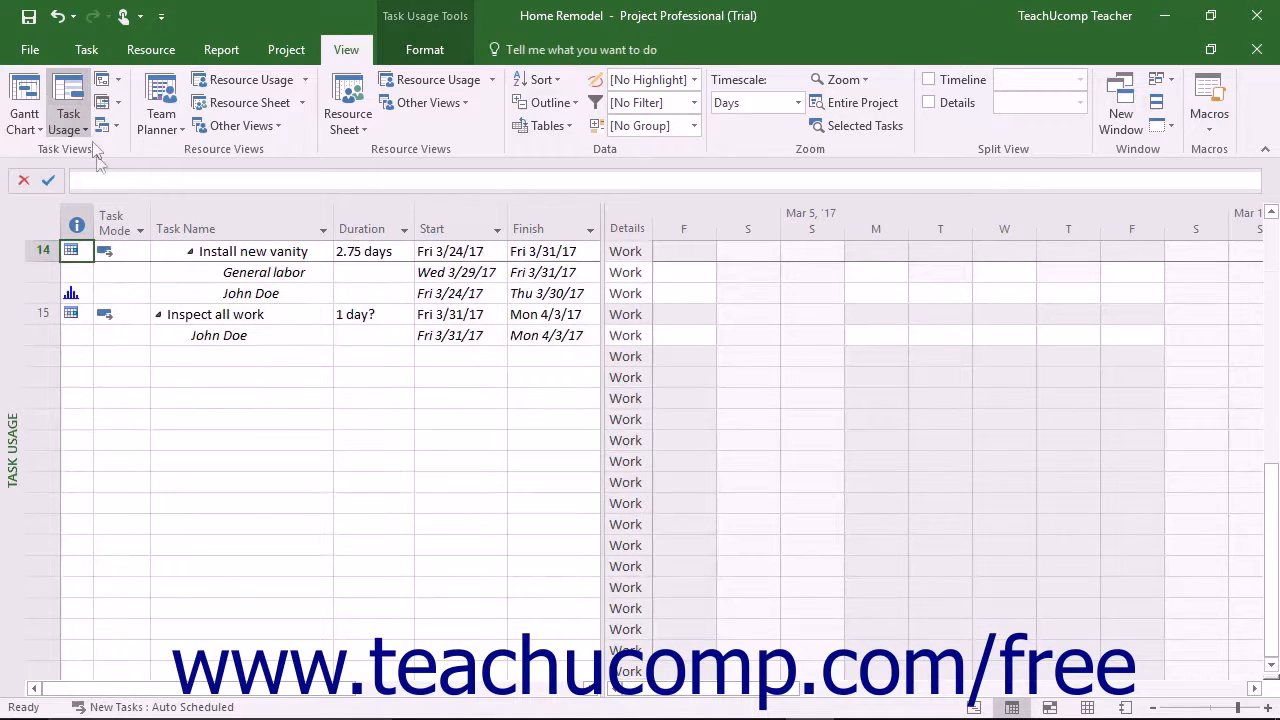
{"action": "left_click", "coordinate": [43, 313]}
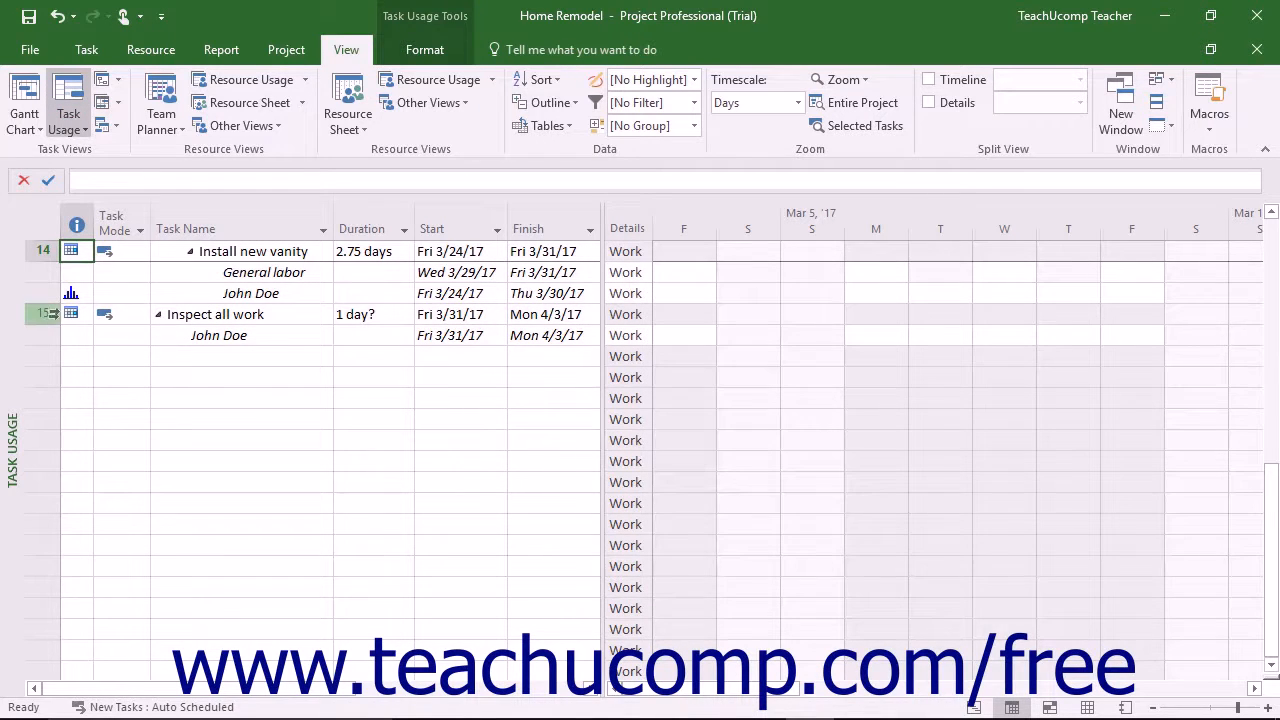
{"action": "left_click", "coordinate": [48, 293]}
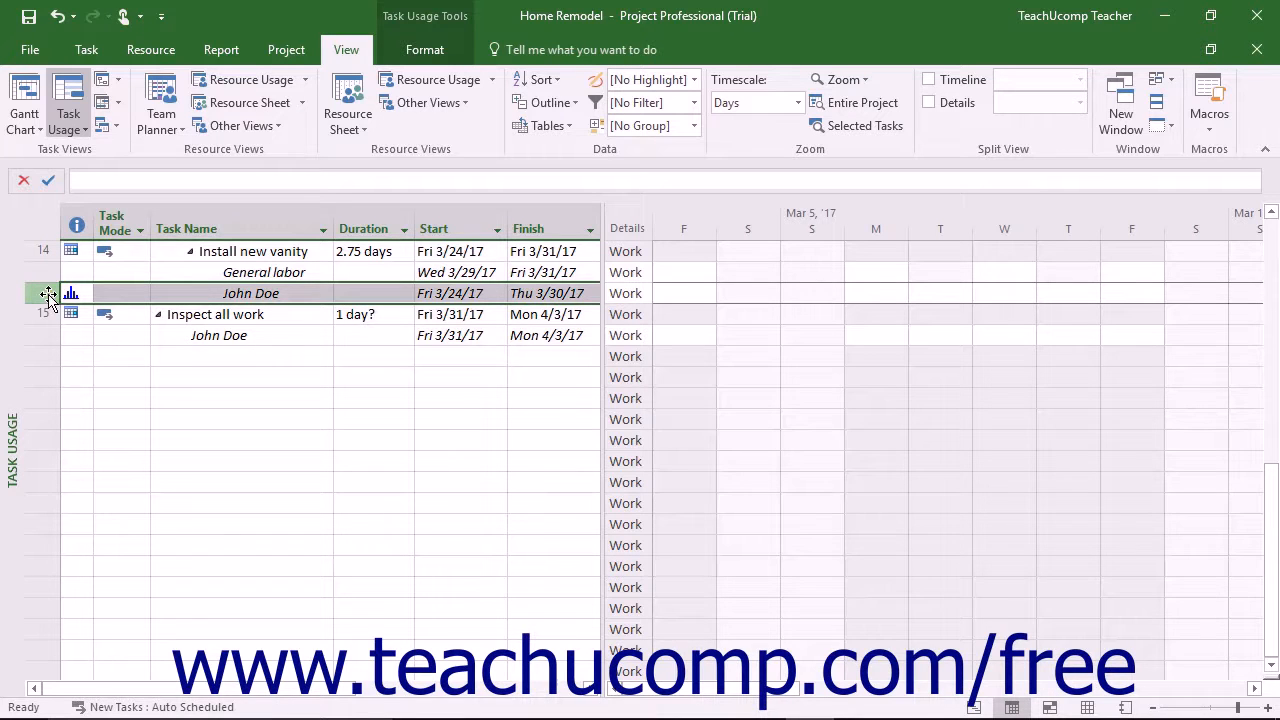
Step: Open Assignment Information for John Doe's Install new vanity assignment from the Format tab
{"action": "left_click", "coordinate": [424, 49]}
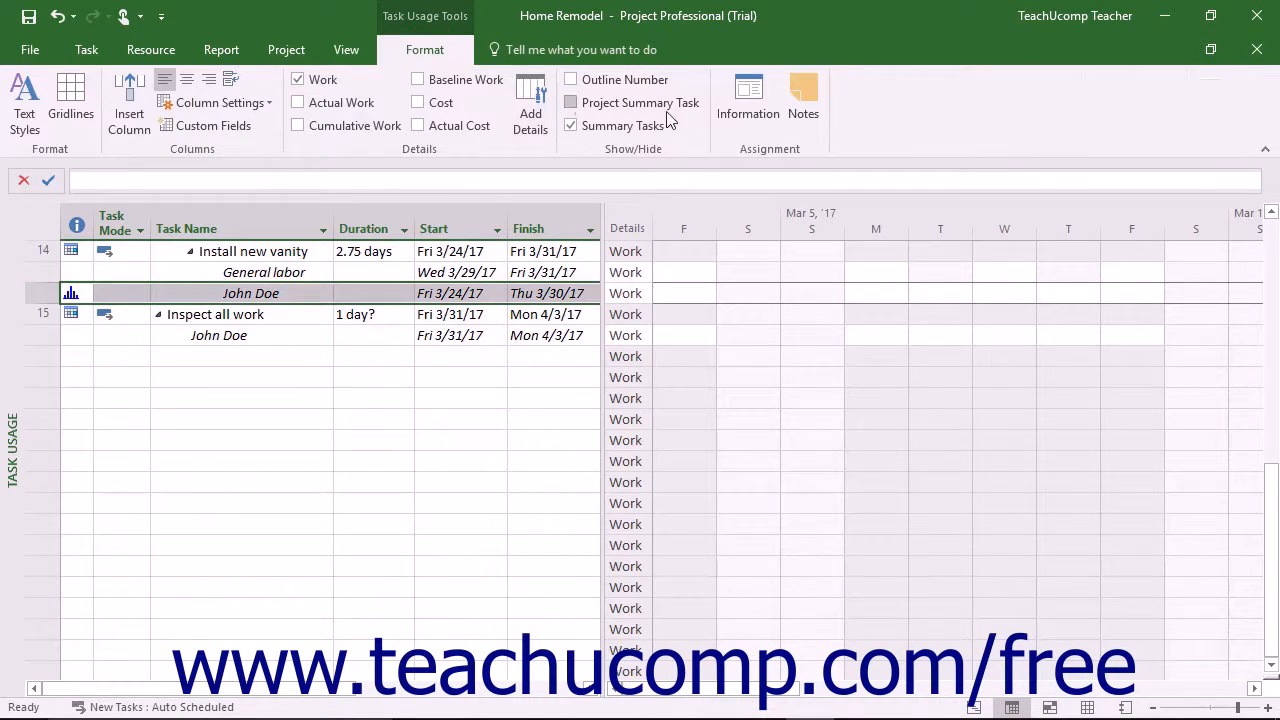
{"action": "mouse_move", "coordinate": [748, 100]}
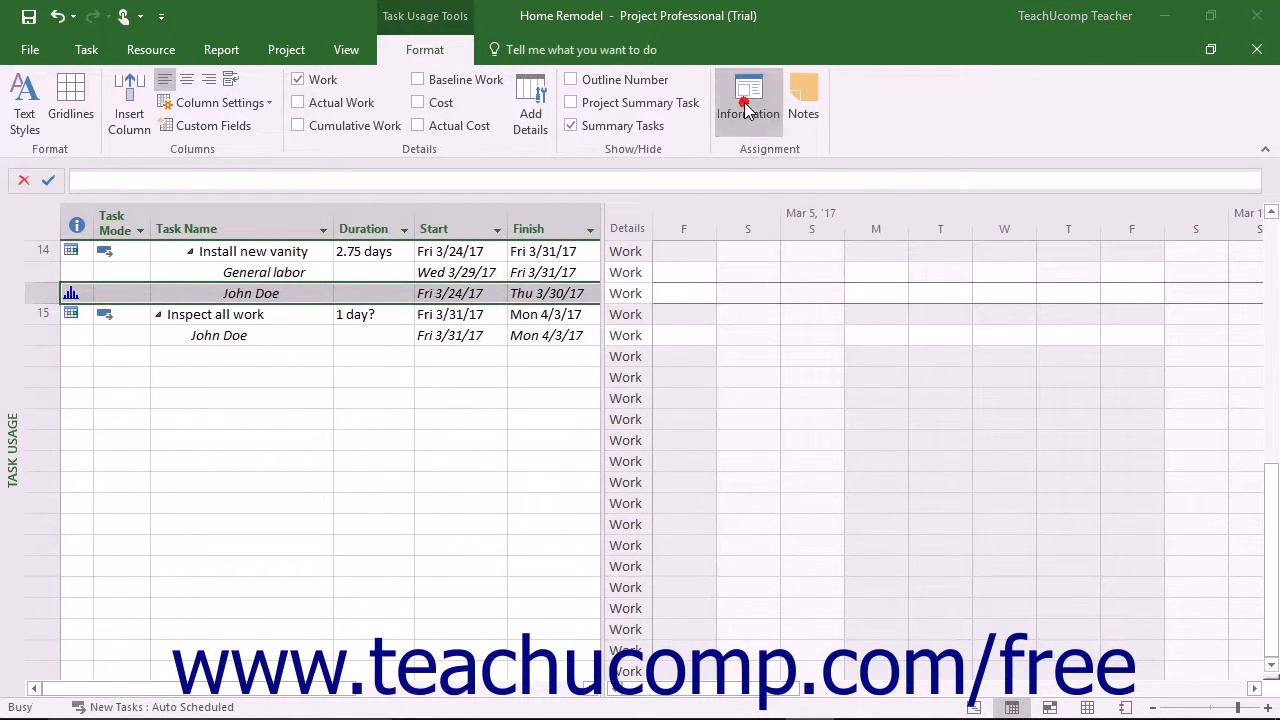
{"action": "left_click", "coordinate": [748, 95]}
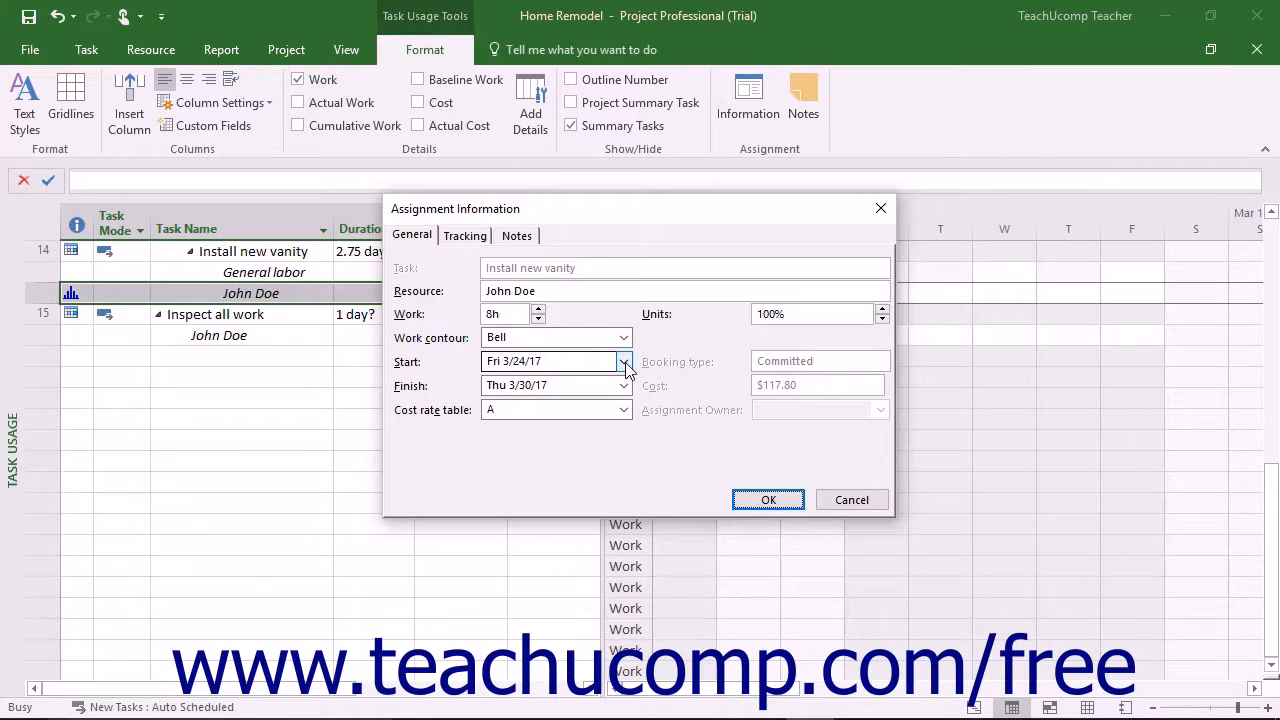
Step: Set the assignment start date to Mon 4/3/17 and confirm with OK
{"action": "left_click", "coordinate": [624, 361]}
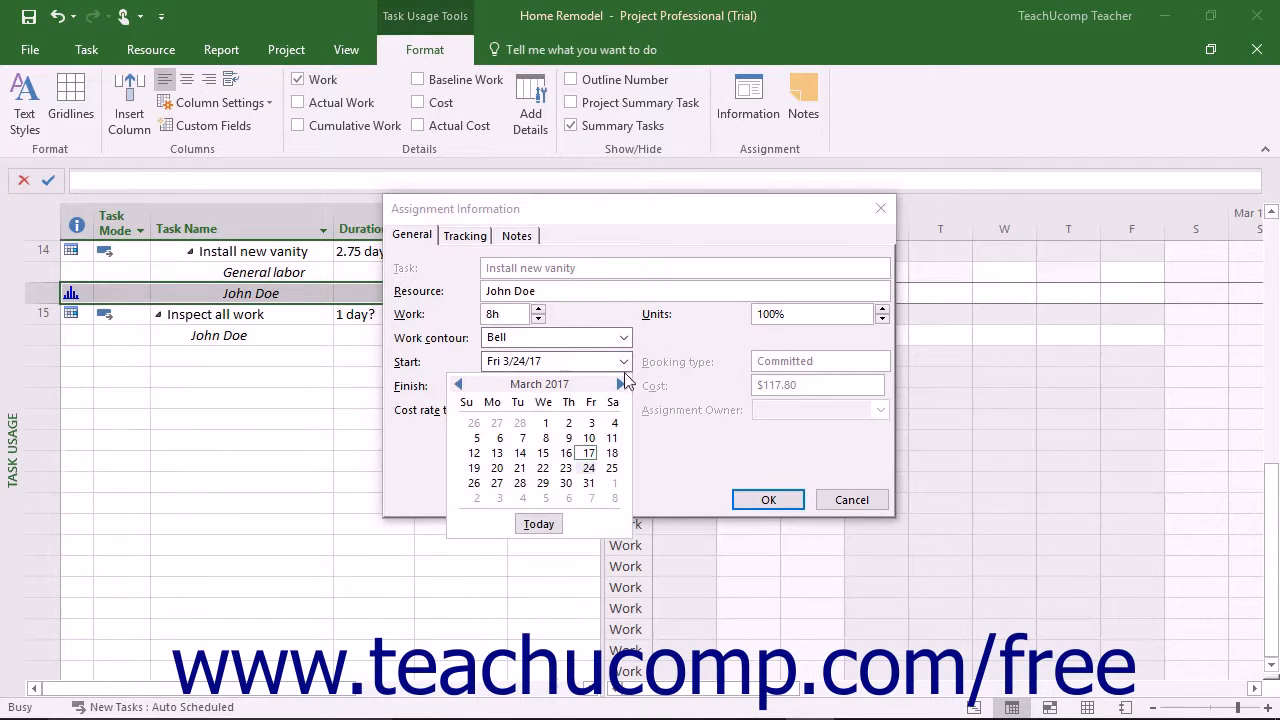
{"action": "left_click", "coordinate": [618, 383]}
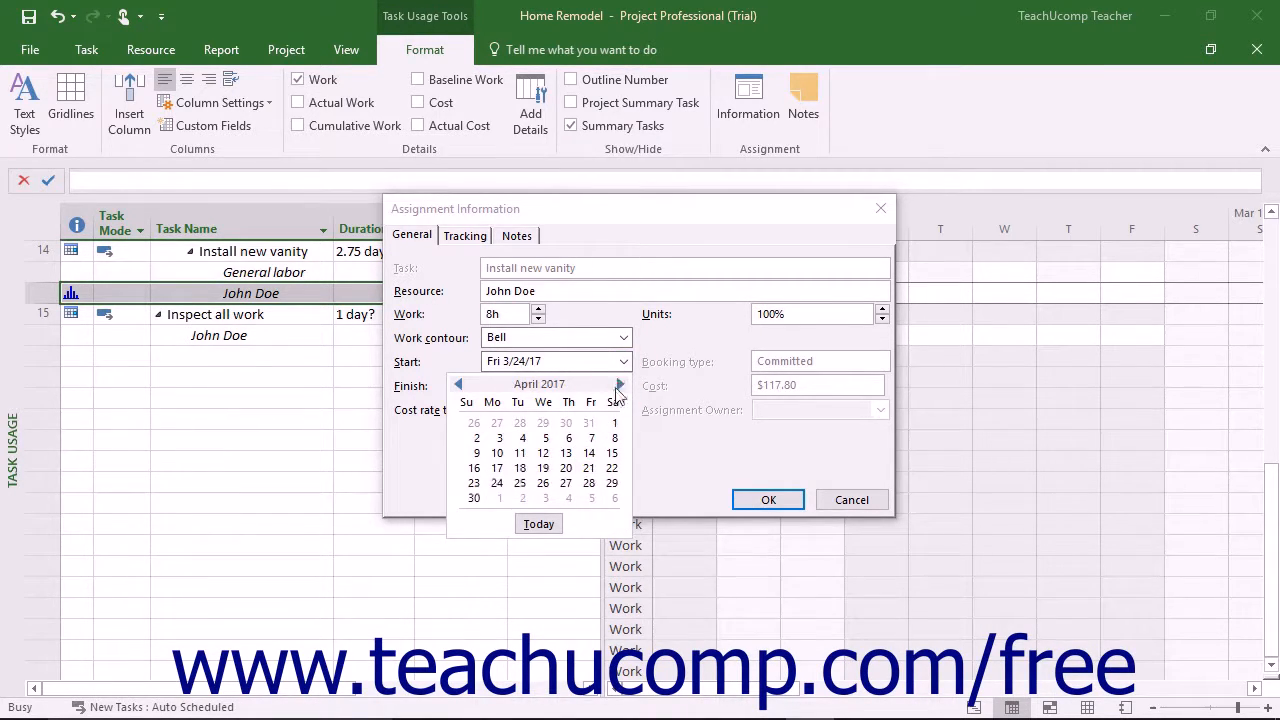
{"action": "left_click", "coordinate": [498, 437]}
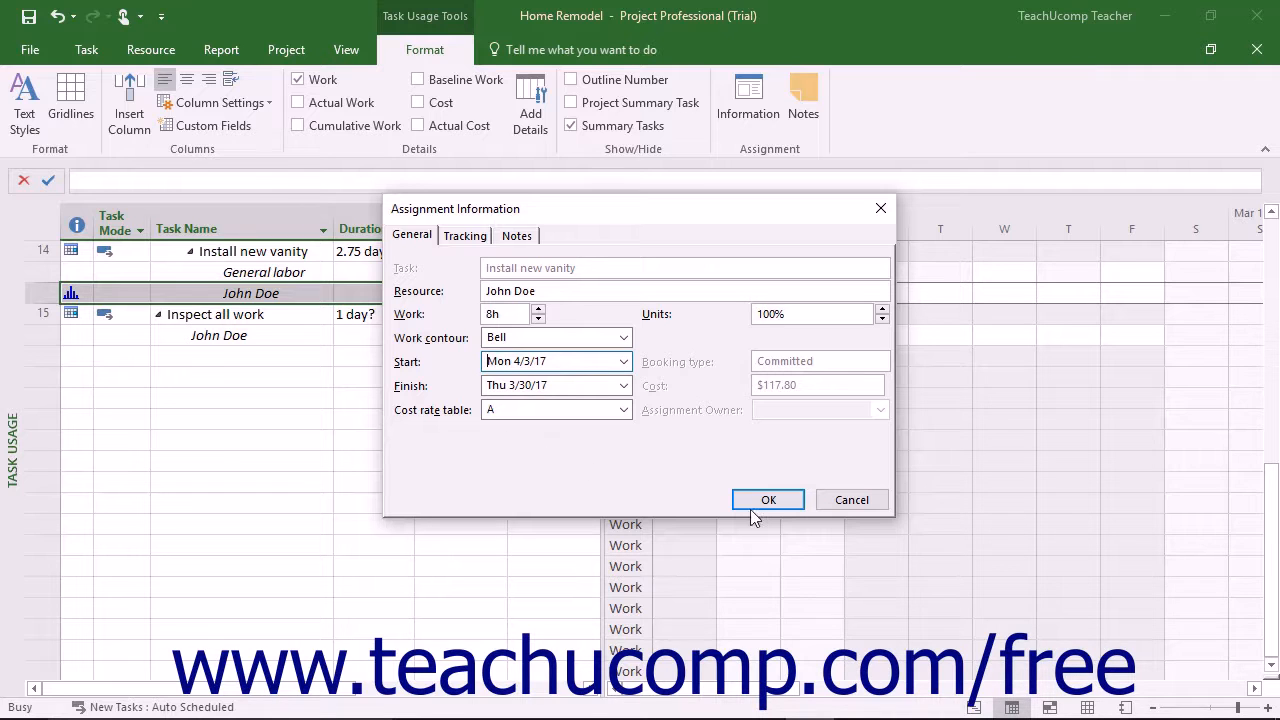
{"action": "mouse_move", "coordinate": [768, 499]}
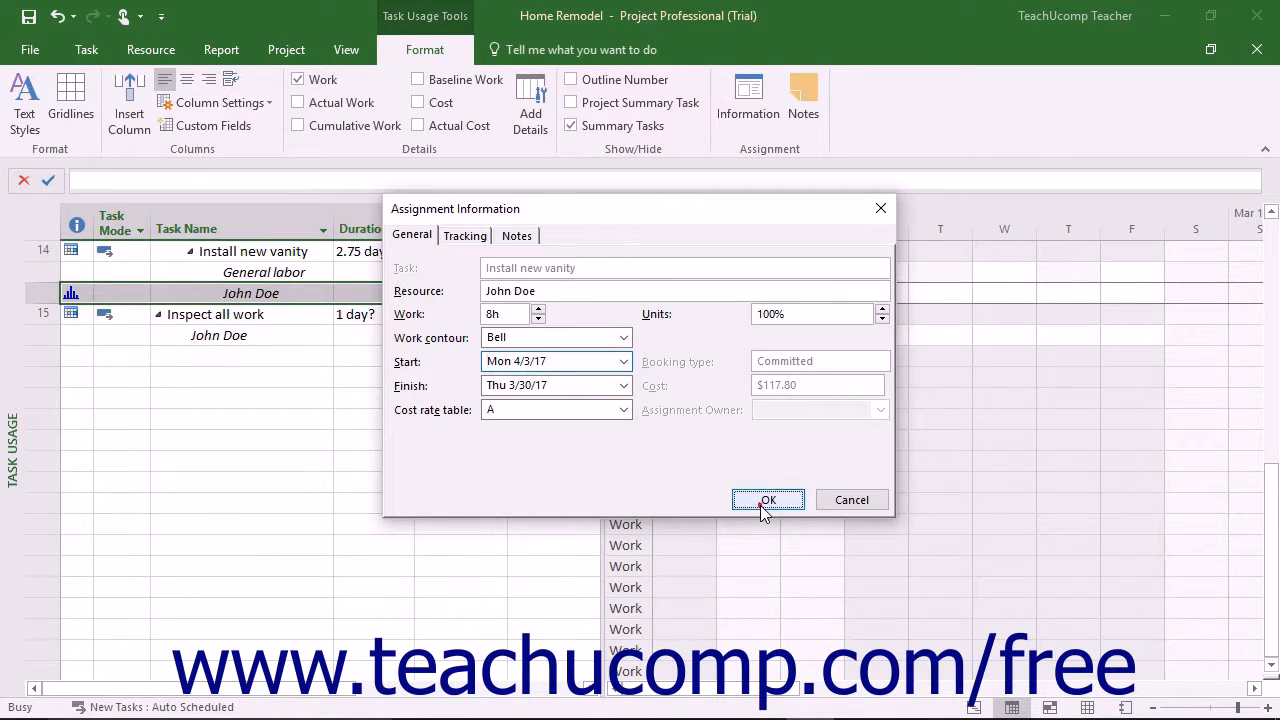
{"action": "left_click", "coordinate": [768, 500]}
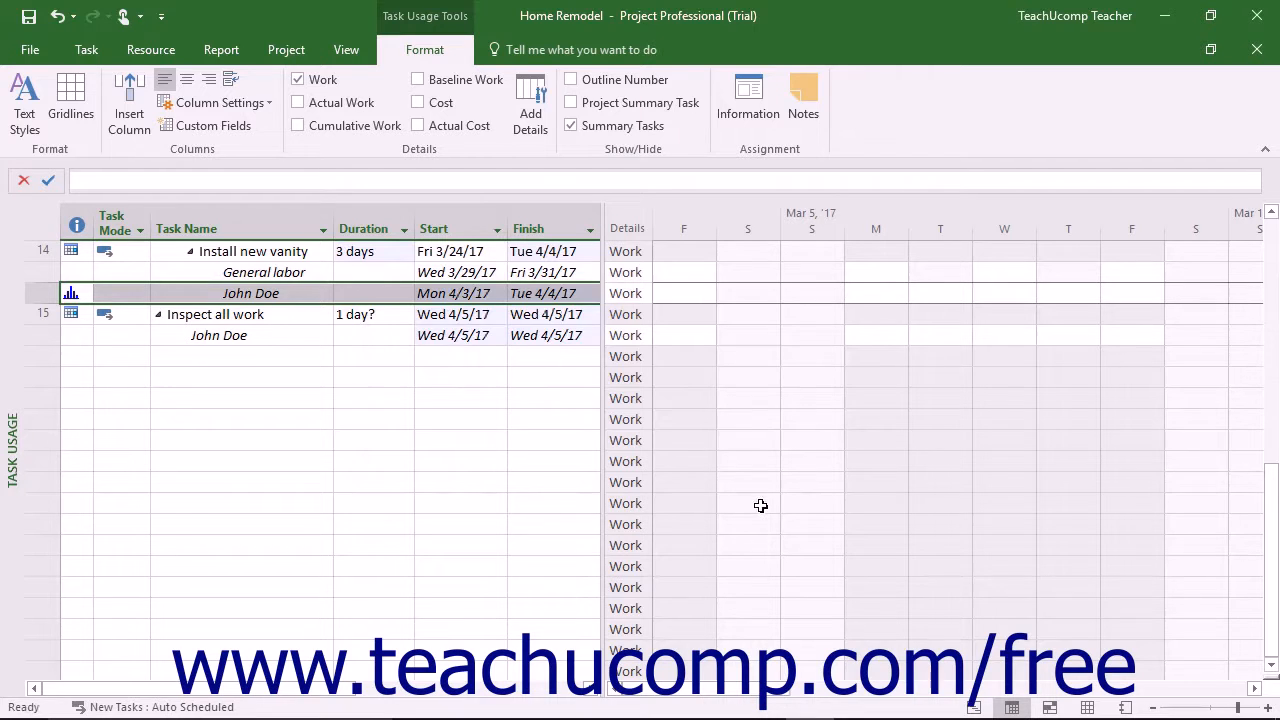
{"action": "mouse_move", "coordinate": [752, 452]}
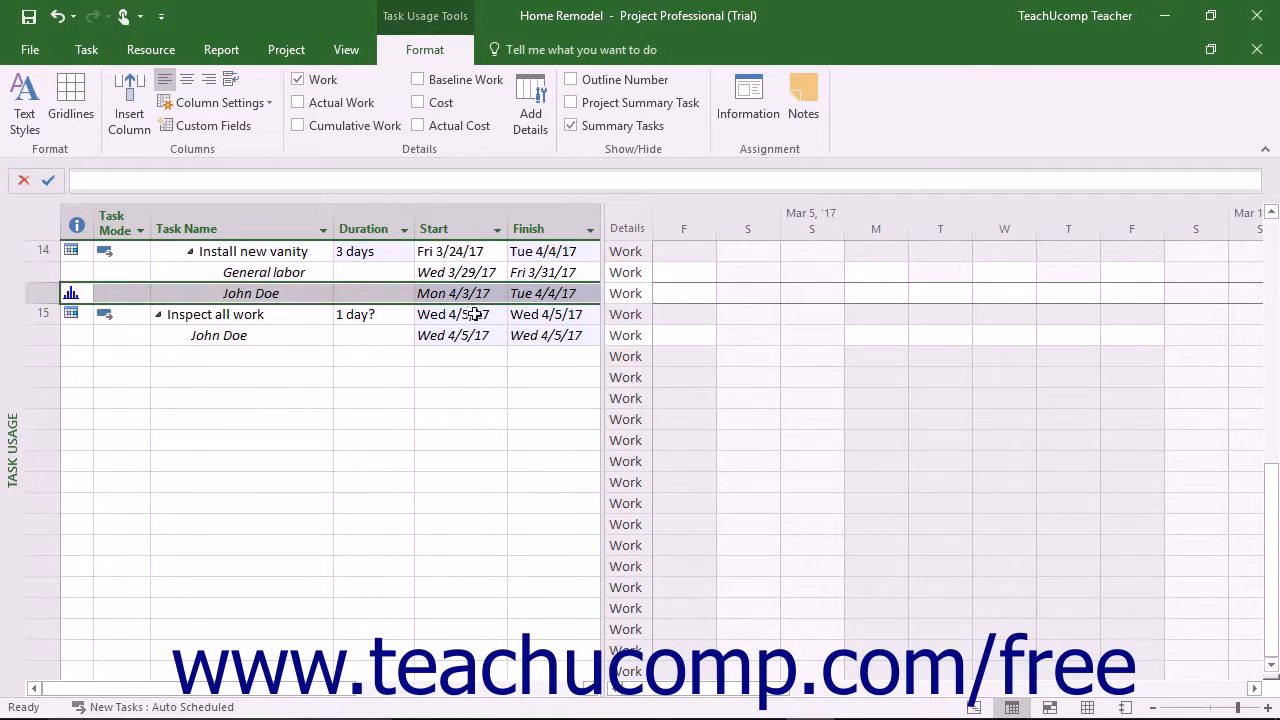
{"action": "left_click", "coordinate": [453, 293]}
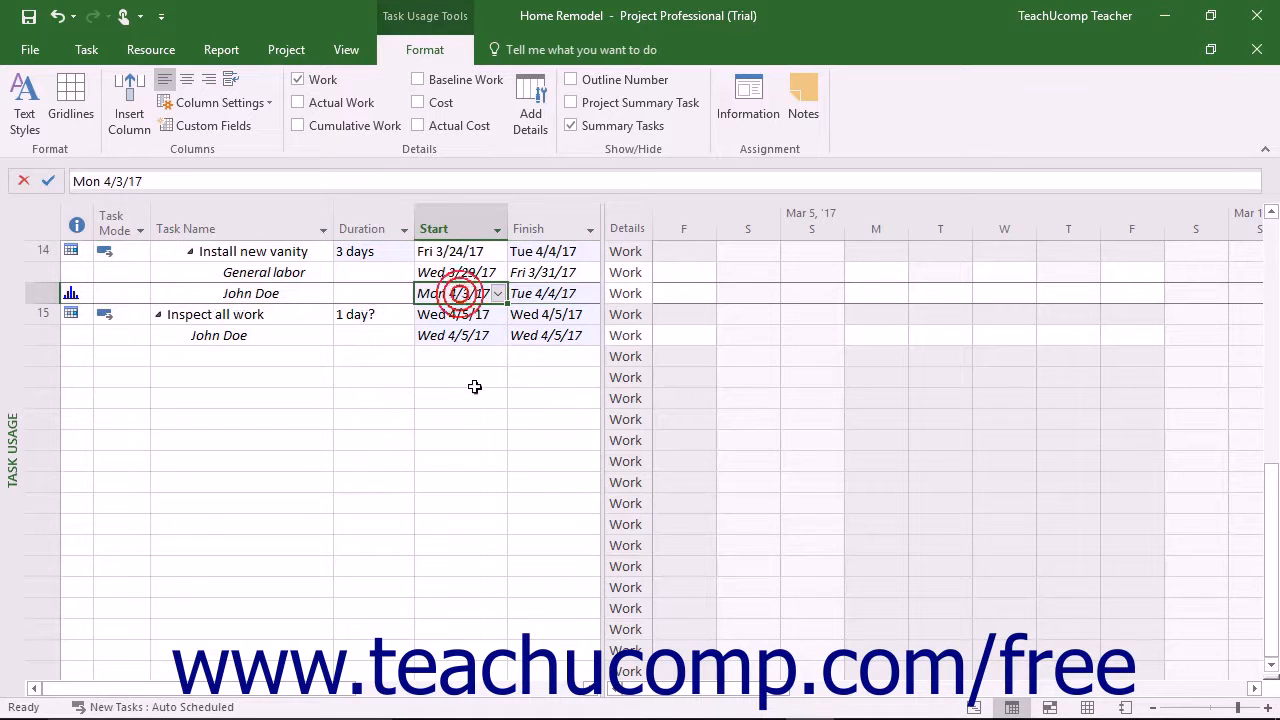
{"action": "left_click", "coordinate": [455, 293]}
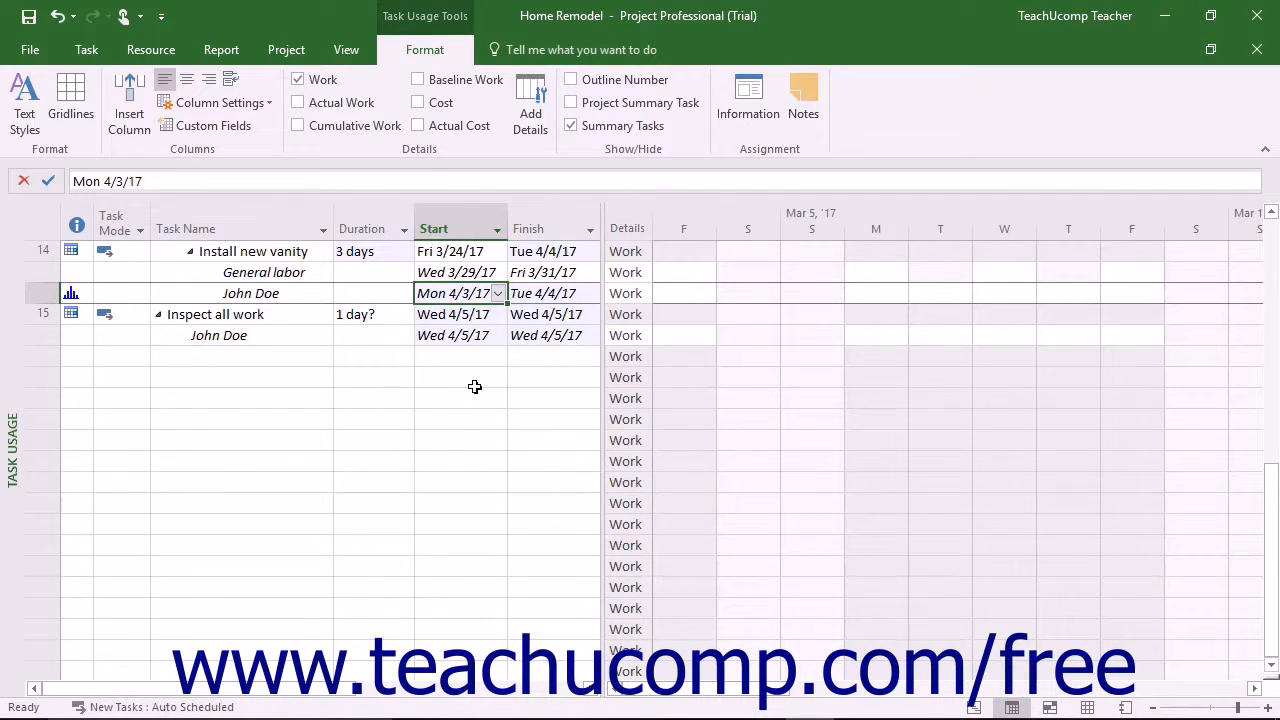
{"action": "left_click", "coordinate": [346, 49]}
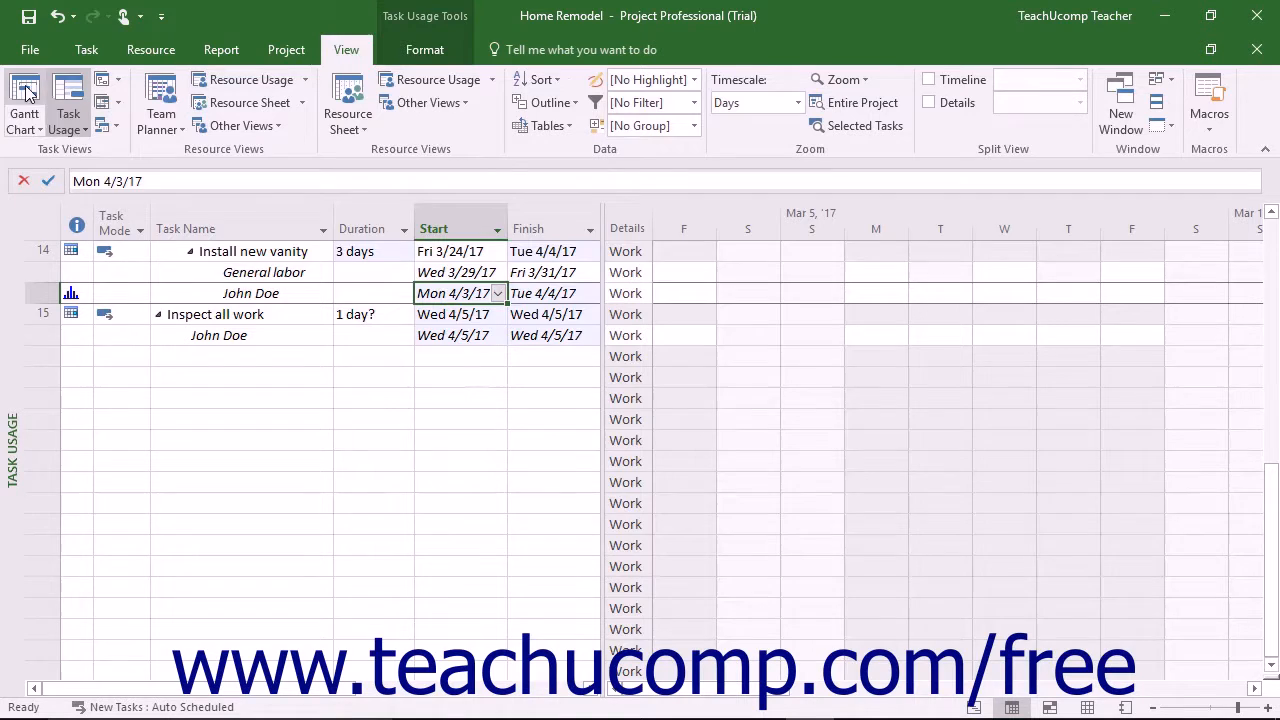